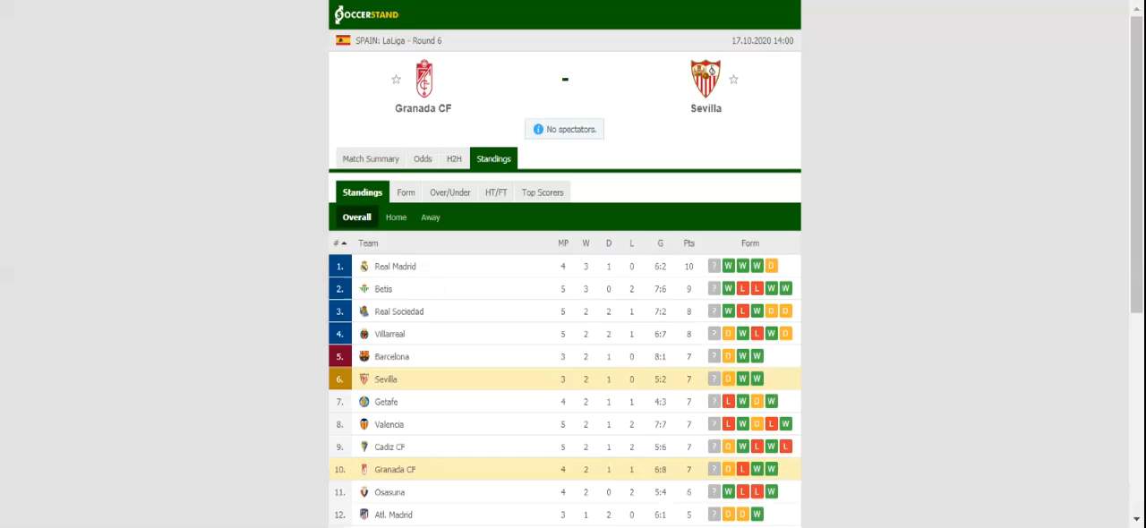
{"action": "mouse_move", "coordinate": [201, 207]}
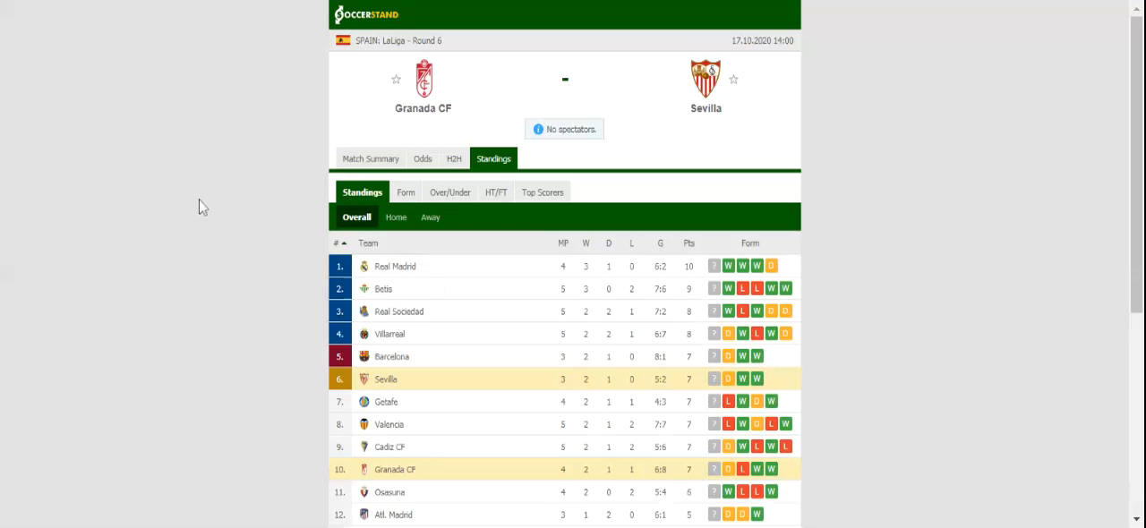
- Check Granada CF and Sevilla head-to-head results, then show the full-time 1X2 bookmaker odds
{"action": "left_click", "coordinate": [454, 158]}
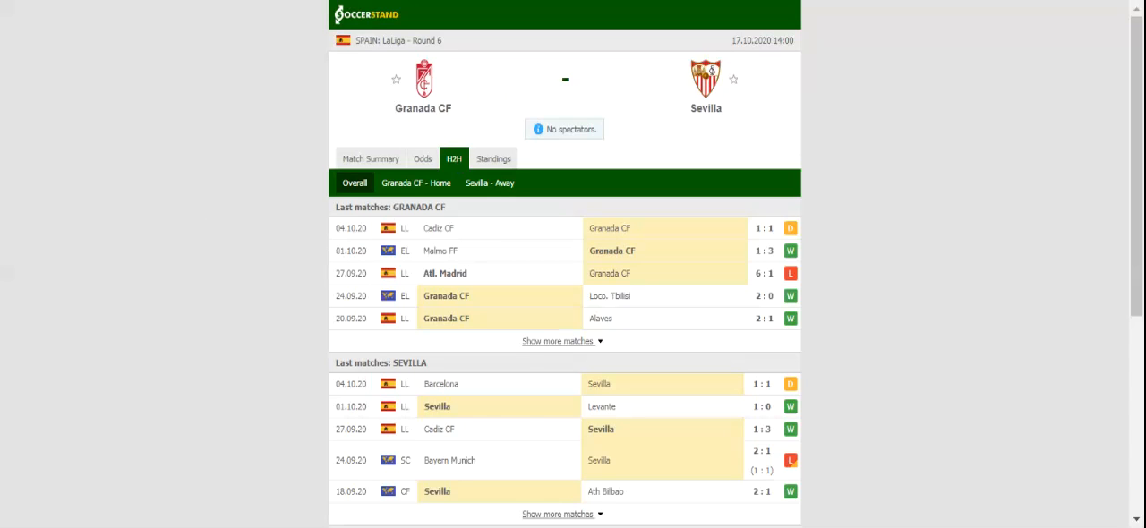
{"action": "left_click", "coordinate": [421, 159]}
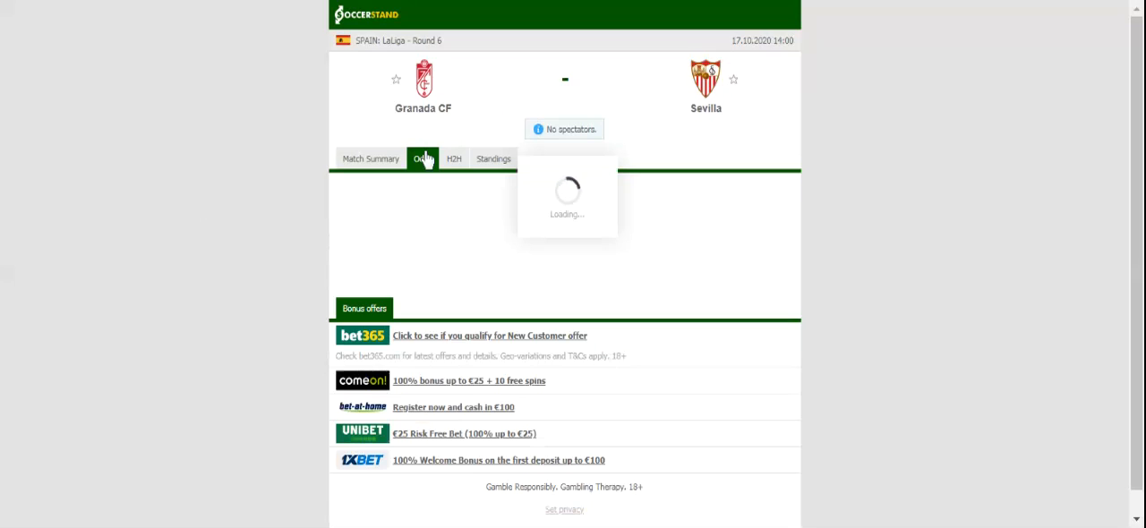
{"action": "left_click", "coordinate": [421, 159]}
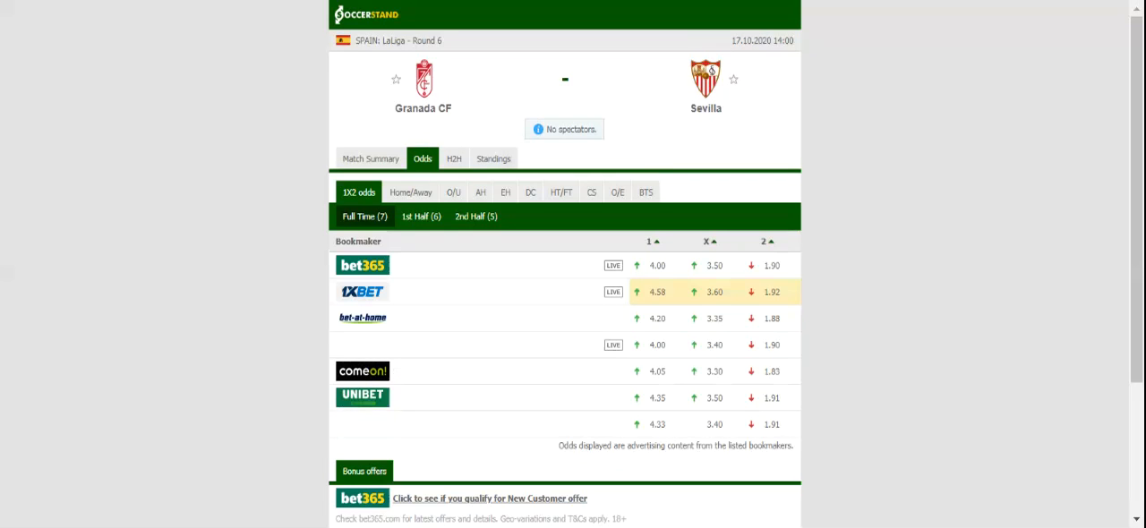